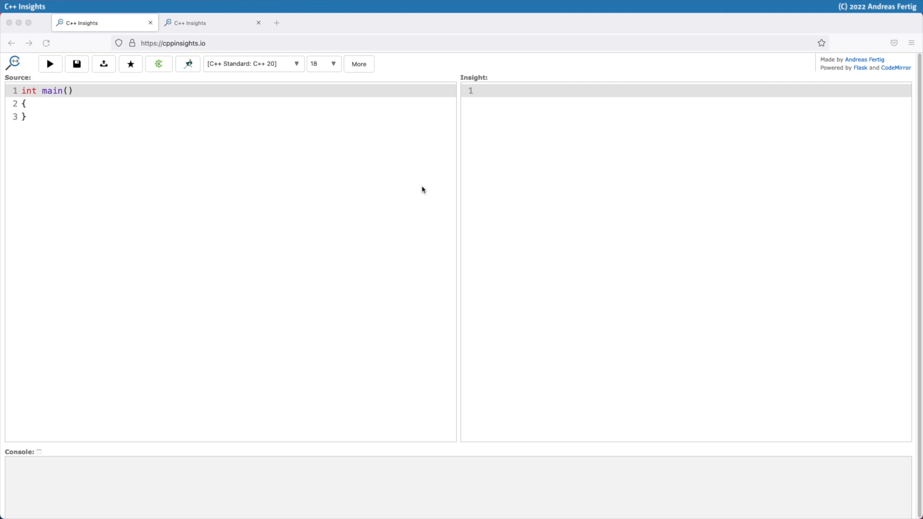
# Step: Add 'return 0;' to main's body, then switch to the main(argc, argv) early-return example
pyautogui.click(45, 92)
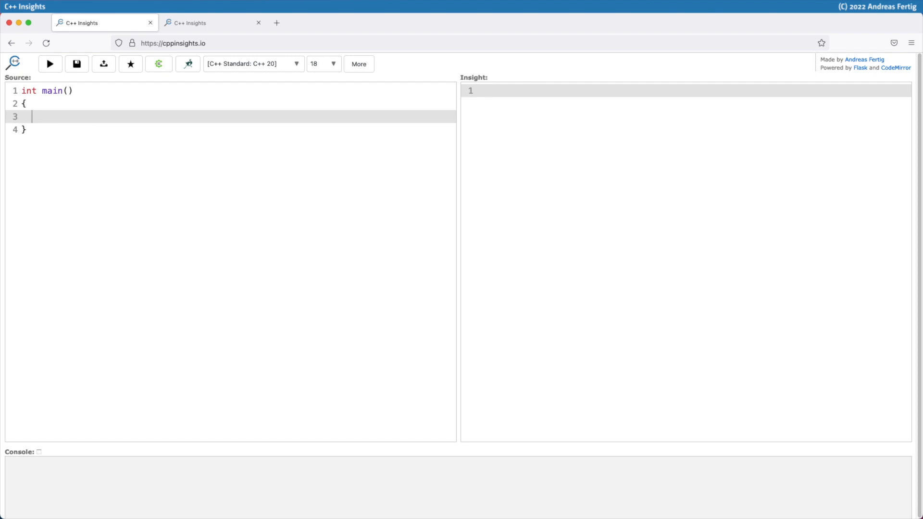
pyautogui.write('return 0;')
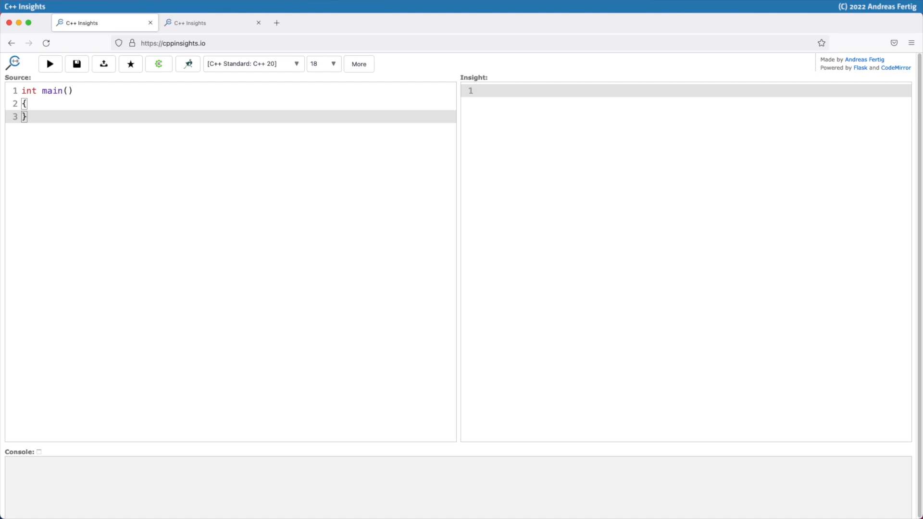
pyautogui.click(49, 64)
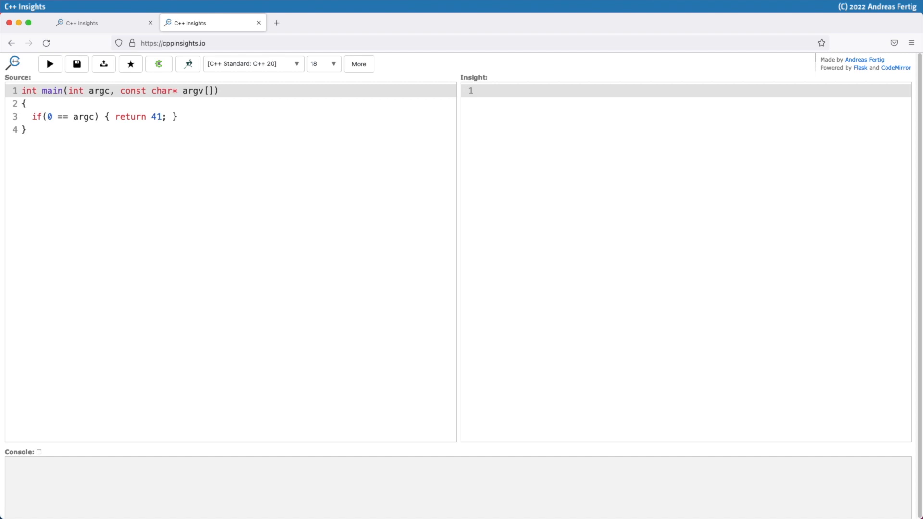
# Step: Generate the insight showing the early return 41 plus an implicit 'return 0;' at main's end
pyautogui.click(50, 64)
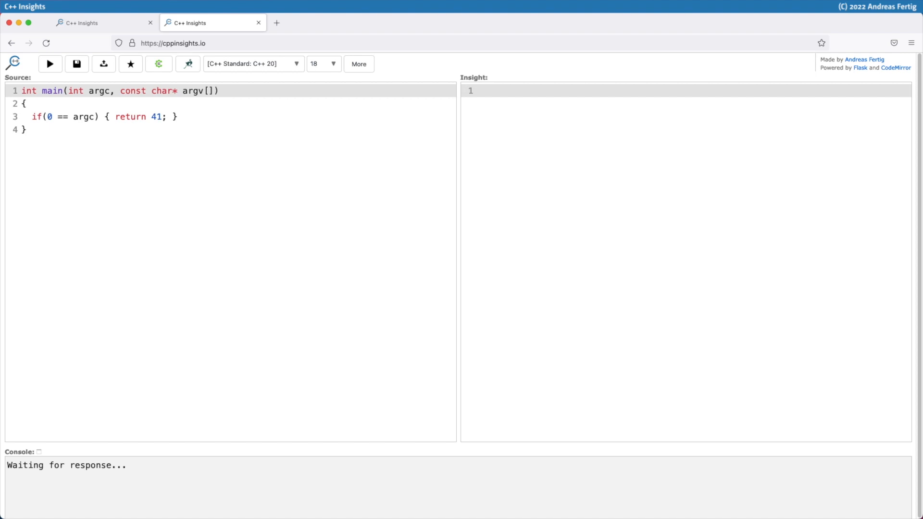
pyautogui.click(50, 64)
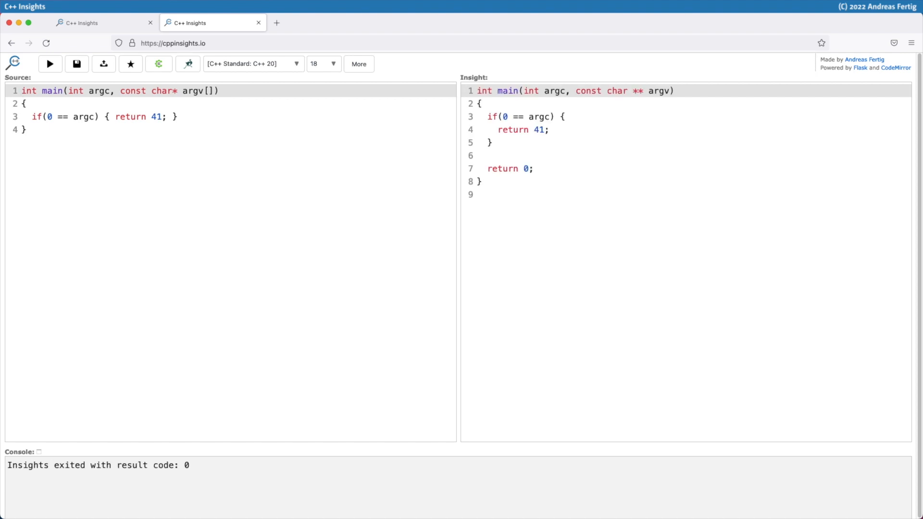
pyautogui.click(21, 90)
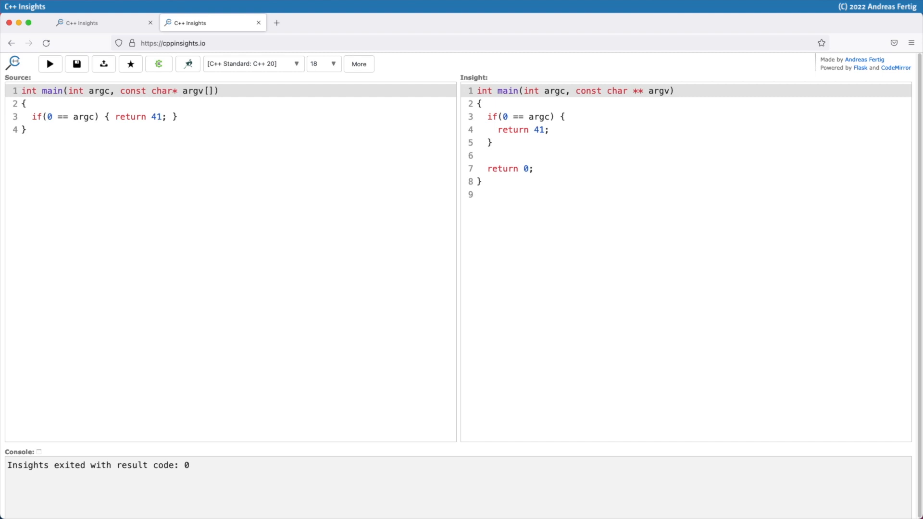
pyautogui.click(22, 90)
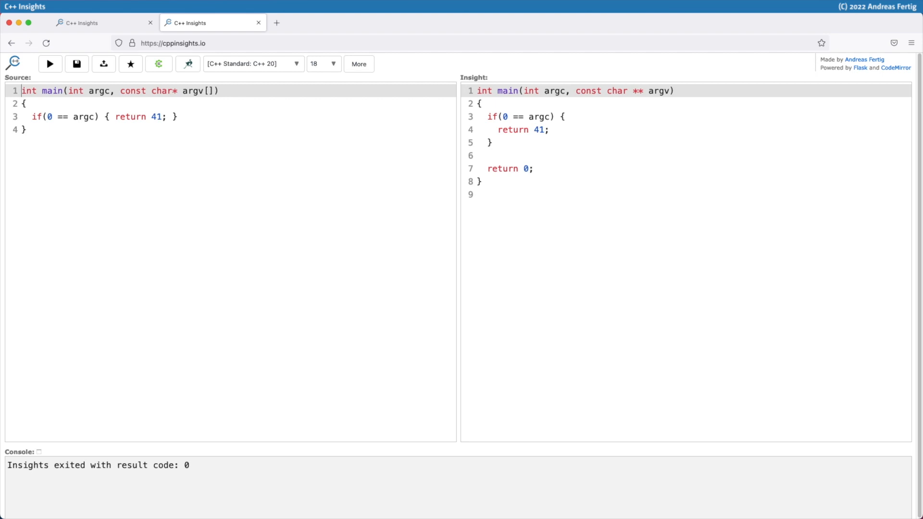